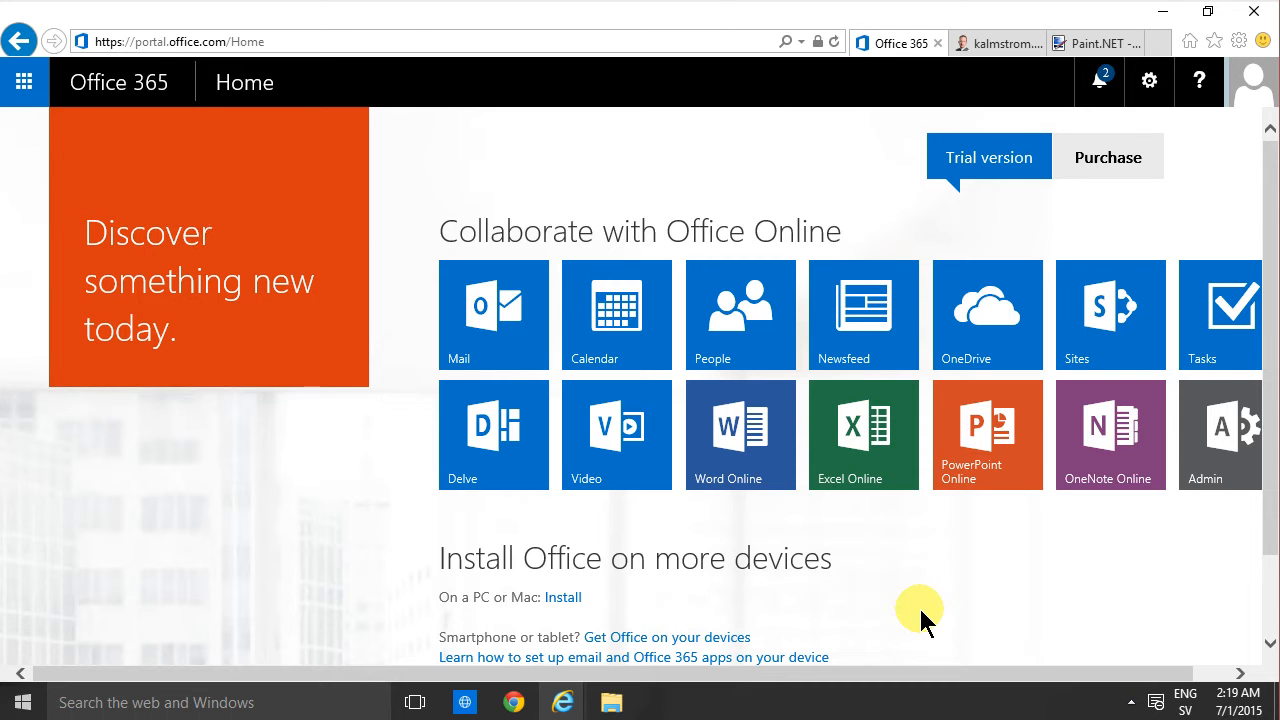
mouse_move(1152, 242)
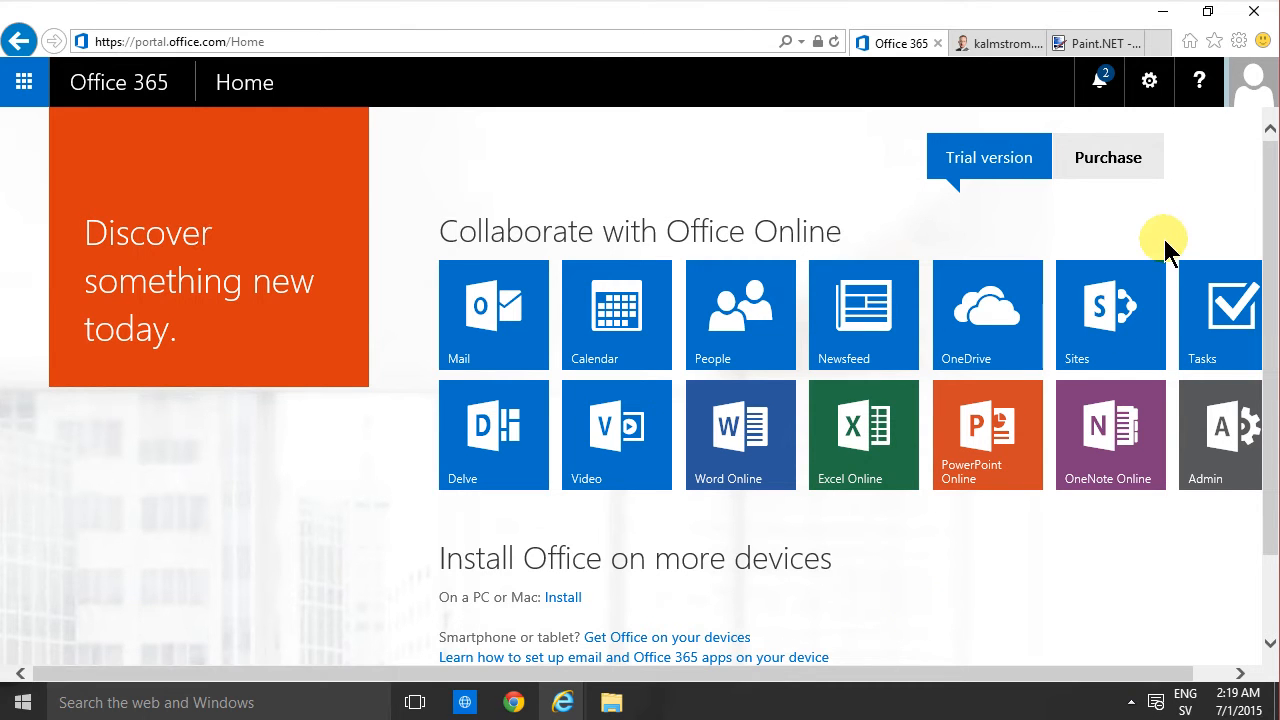
mouse_move(1252, 86)
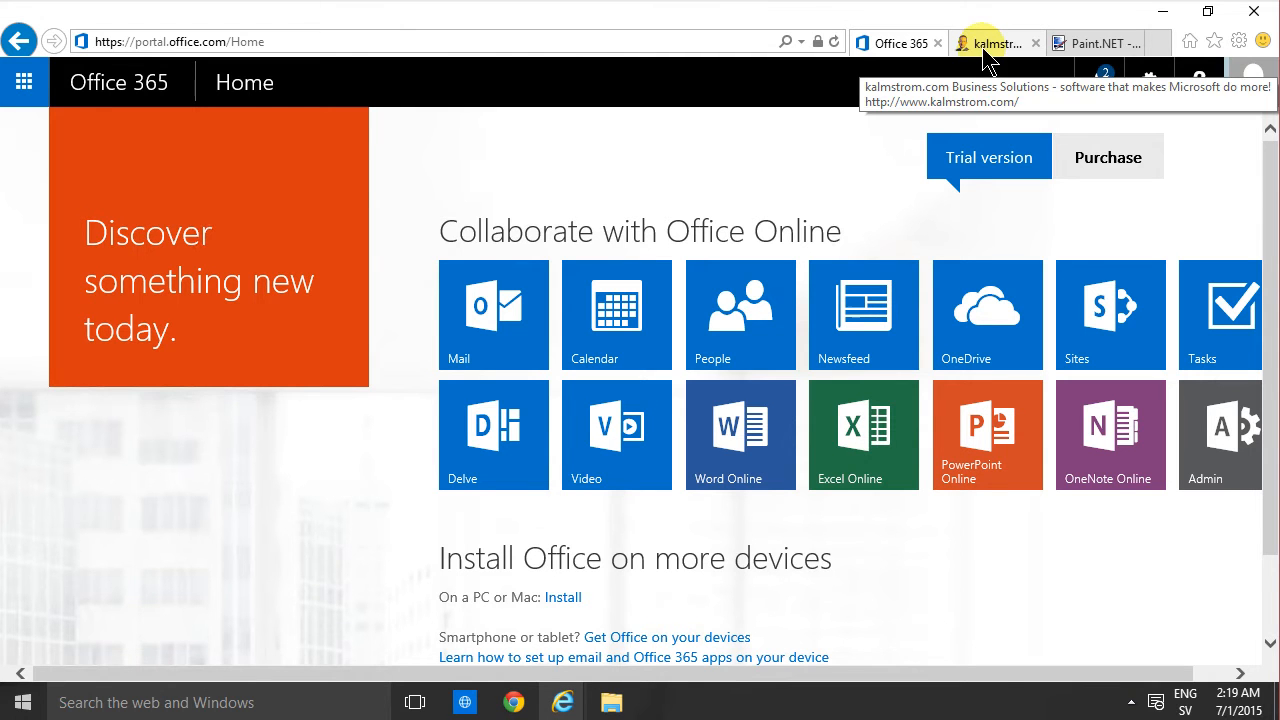
- Save the kalmstrom.com portrait to Pictures as peter_banner.png
click(996, 40)
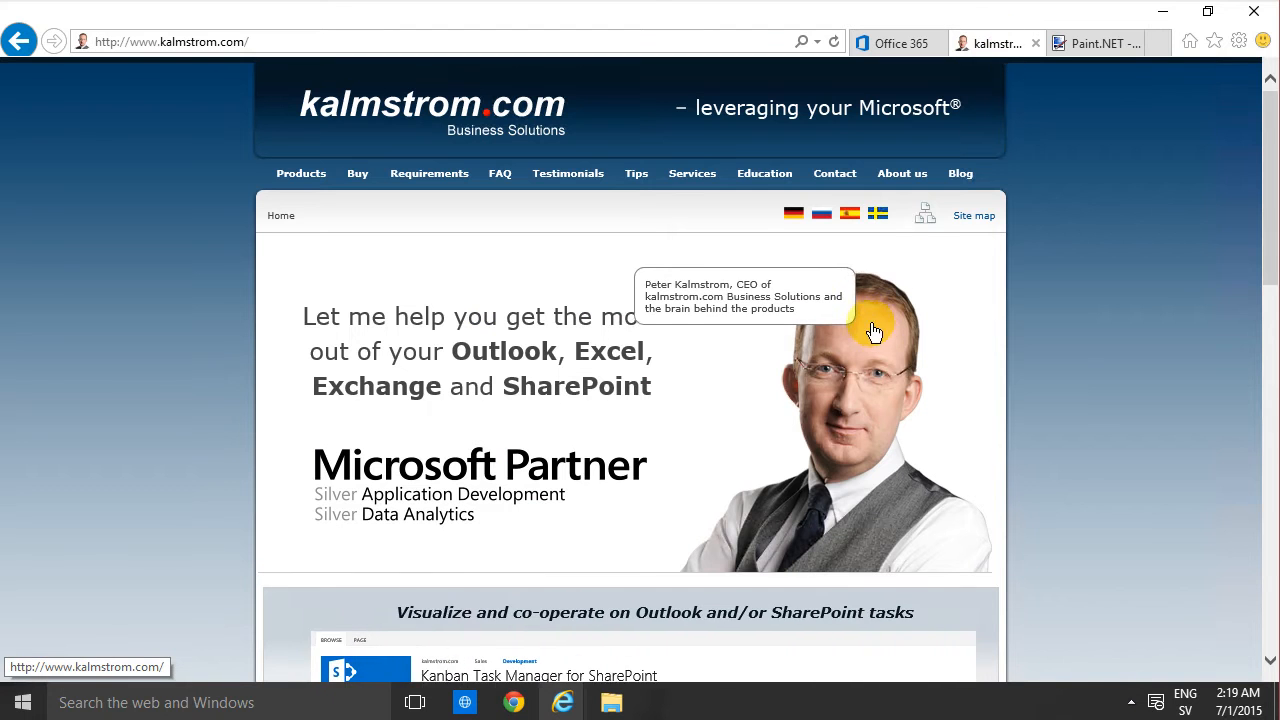
right_click(868, 332)
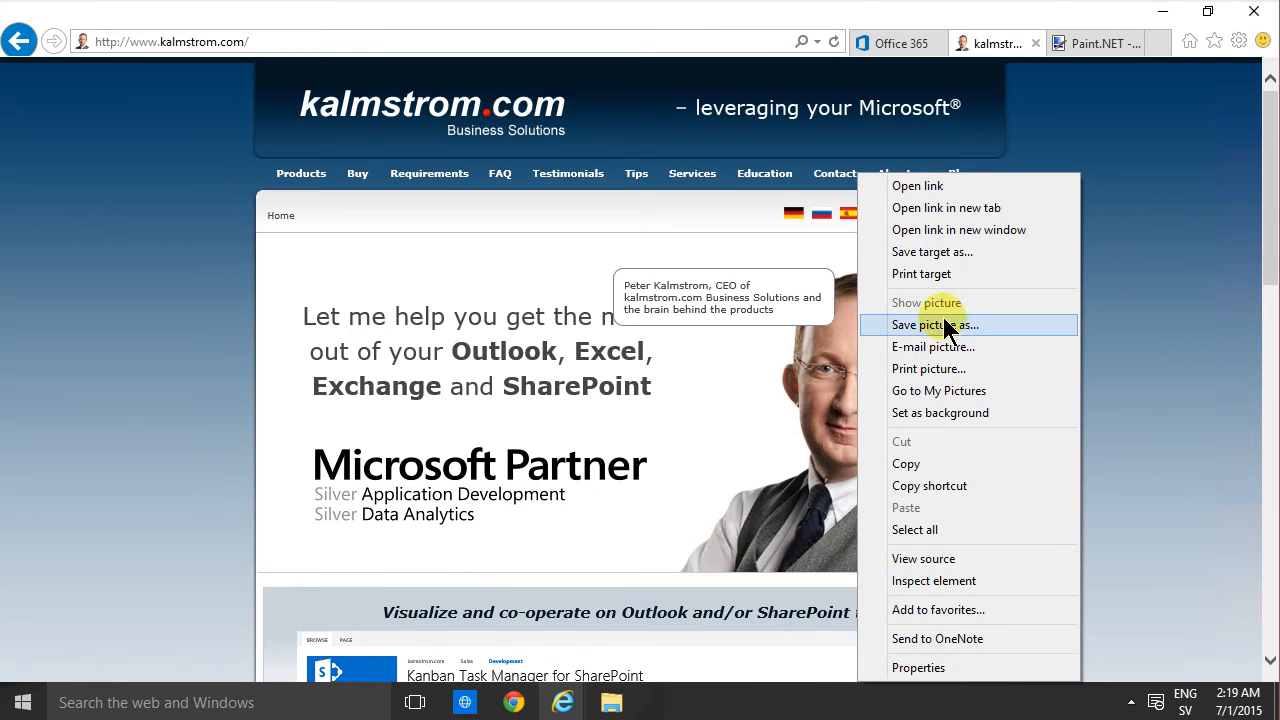
click(934, 324)
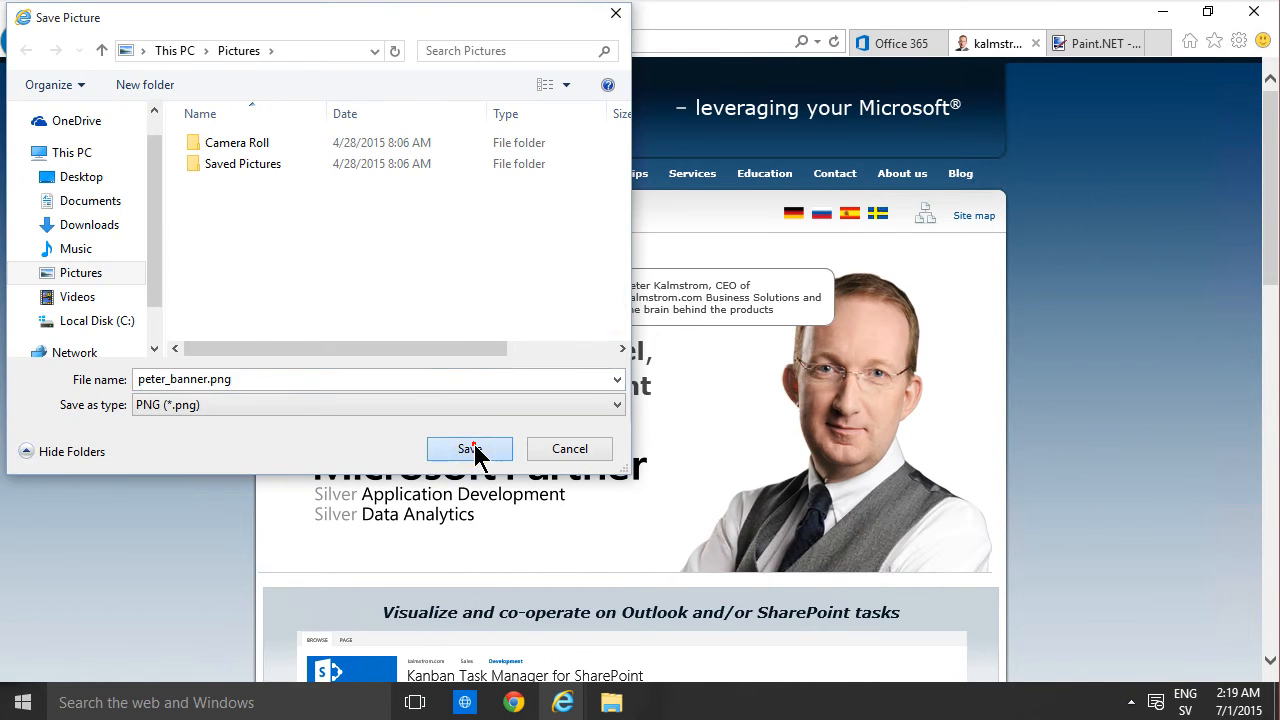
click(468, 448)
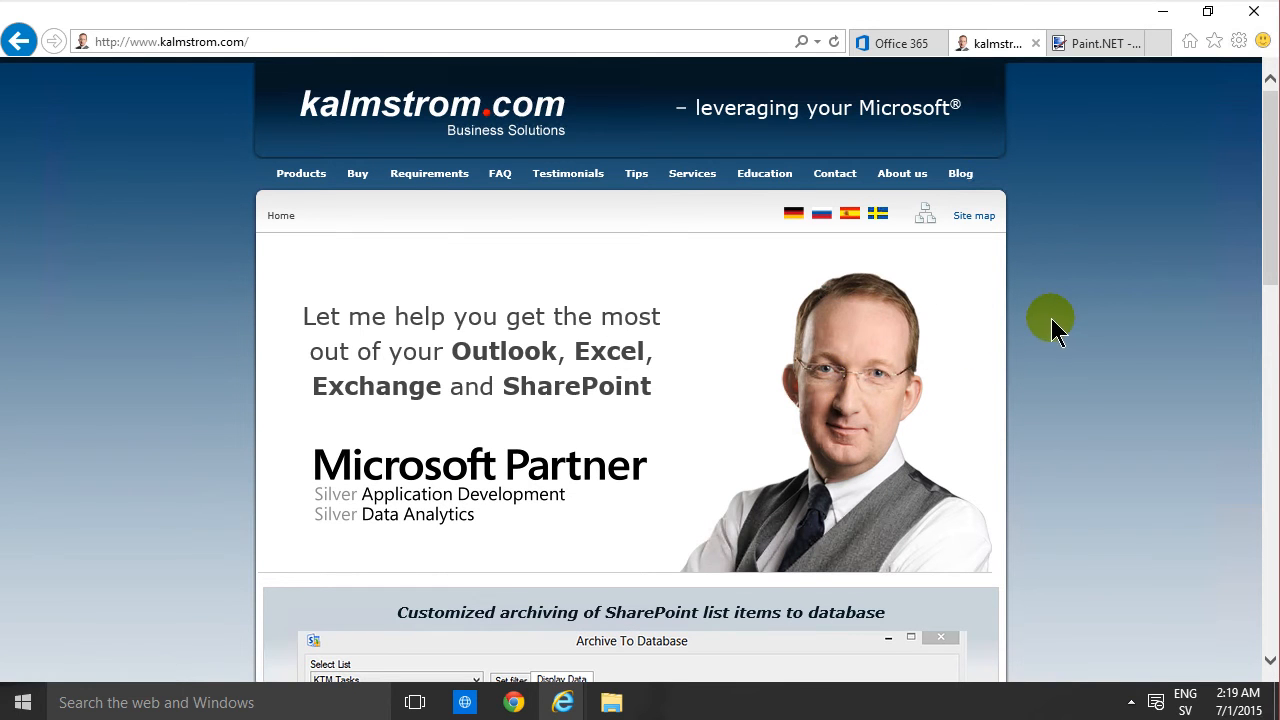
- View the getpaint.net download page in the Paint.NET browser tab
click(1096, 44)
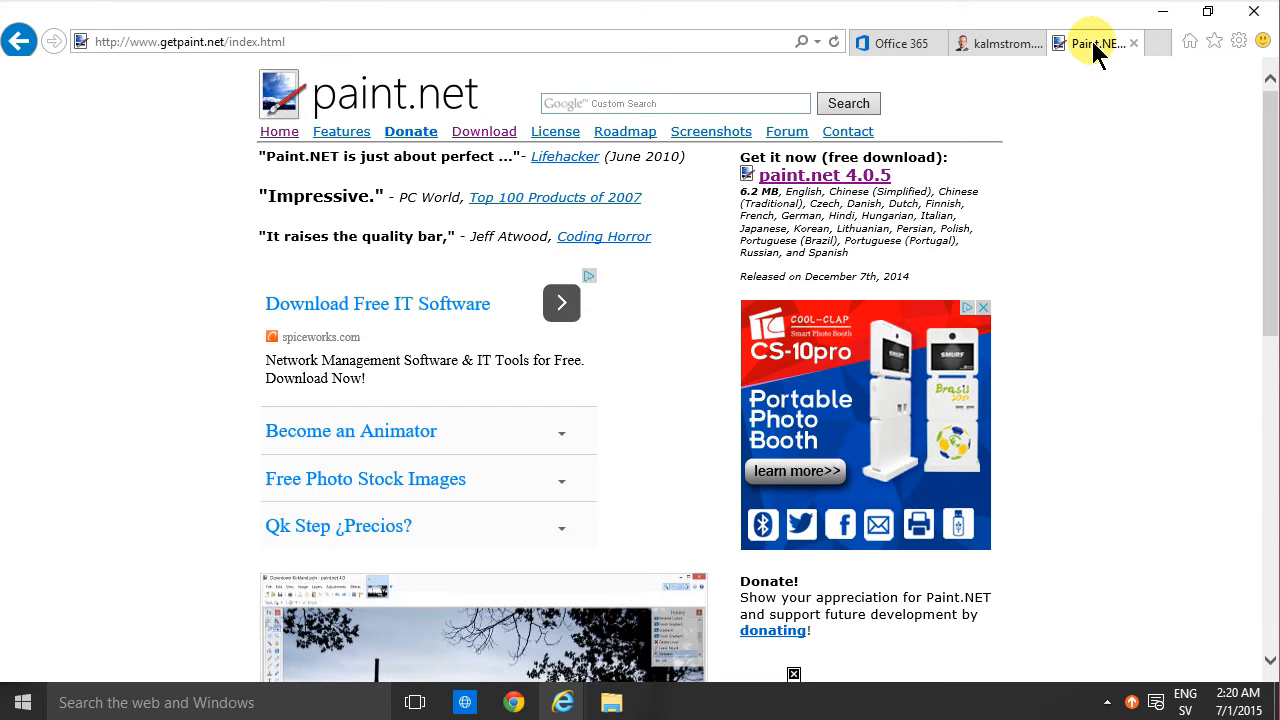
mouse_move(1002, 56)
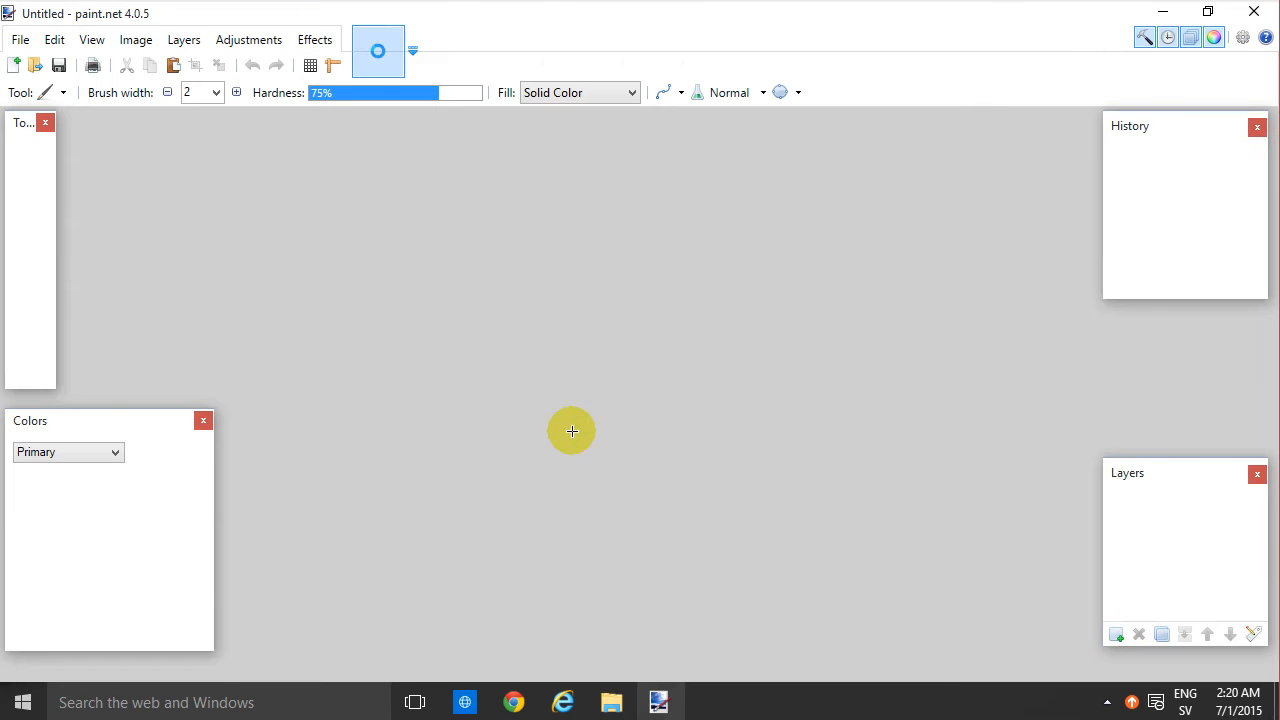
- Load peter_banner.png in paint.net and bring up its Canvas Size settings
click(22, 40)
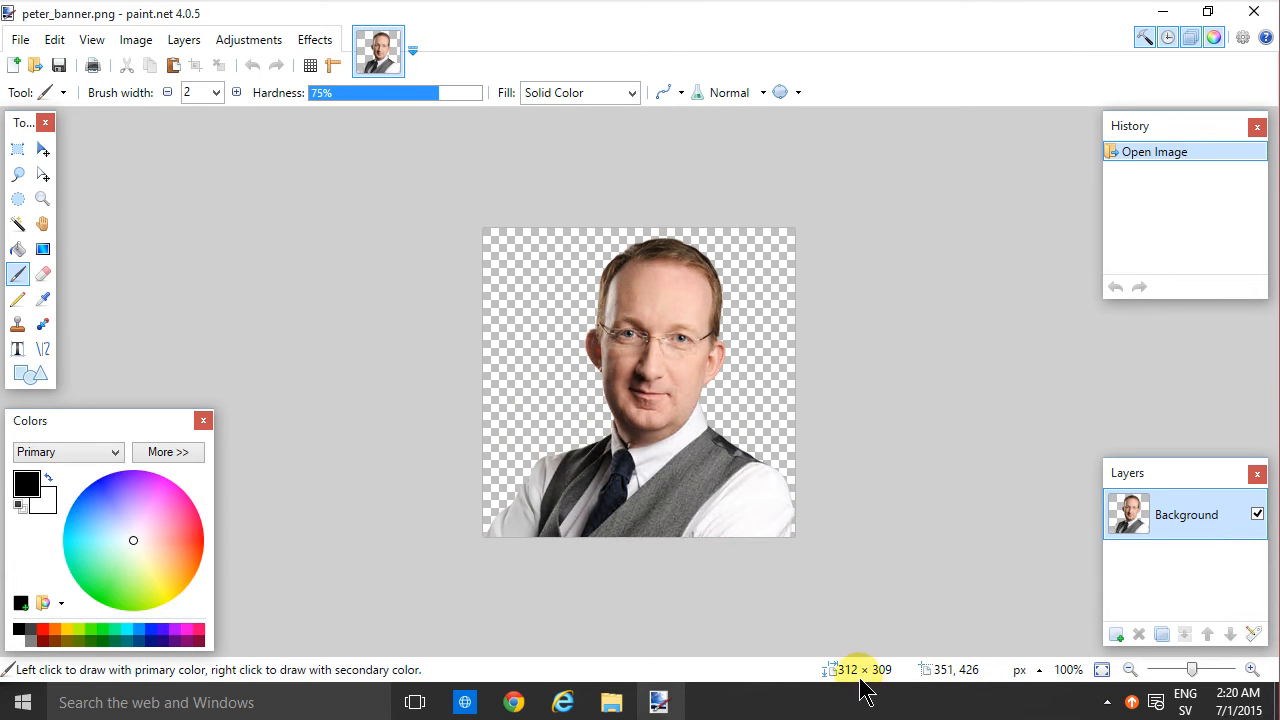
mouse_move(160, 110)
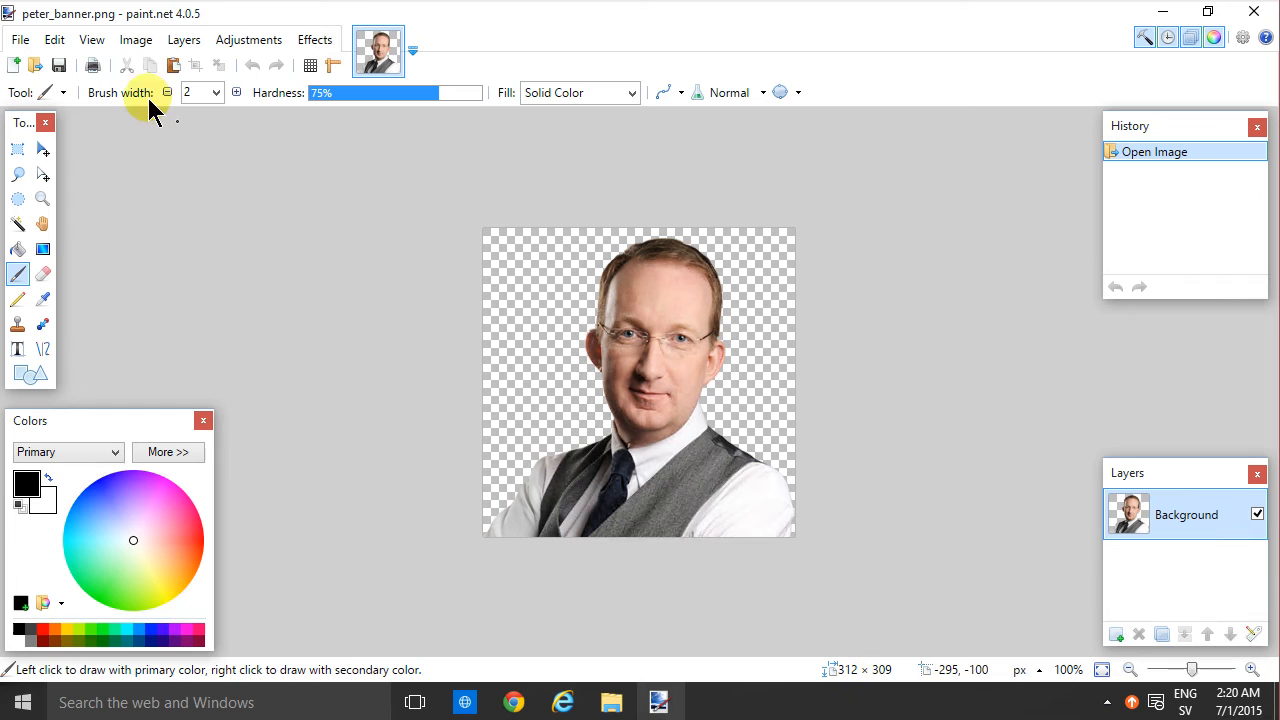
click(136, 40)
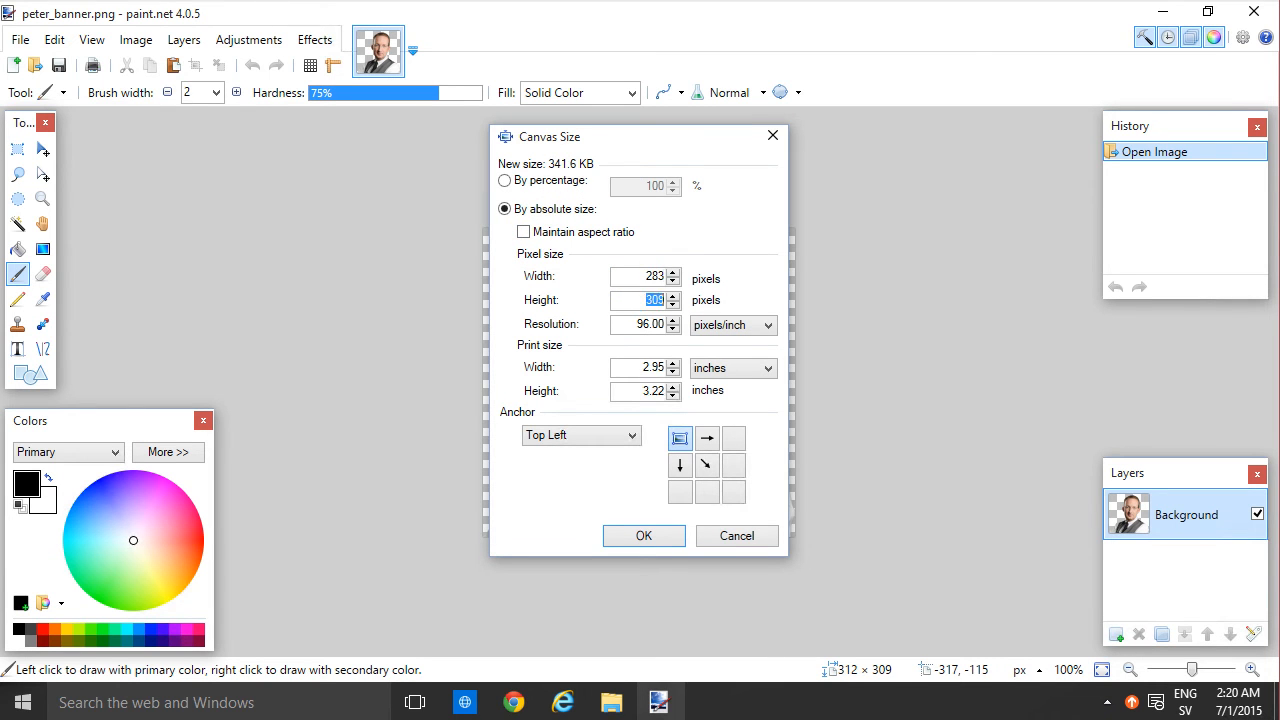
- Resize the canvas to 283 × 283 pixels at 240 pixels per inch, Top Left anchor
text(283)
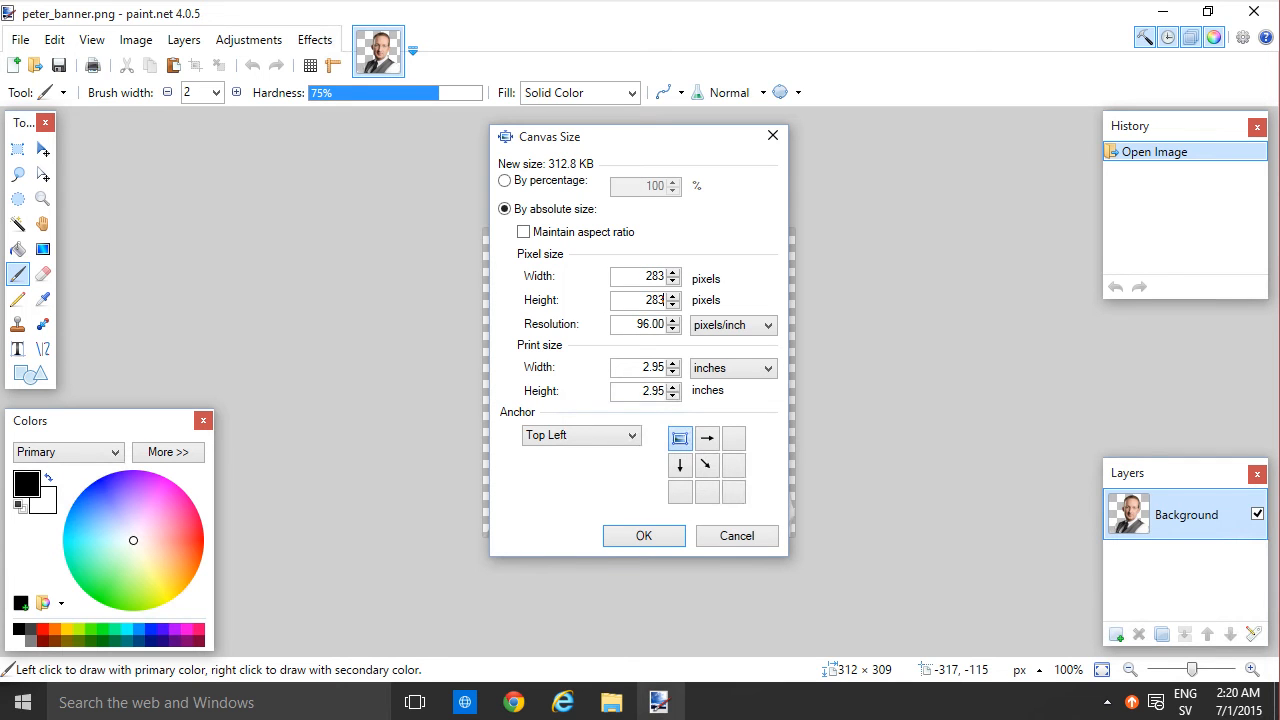
triple_click(640, 324)
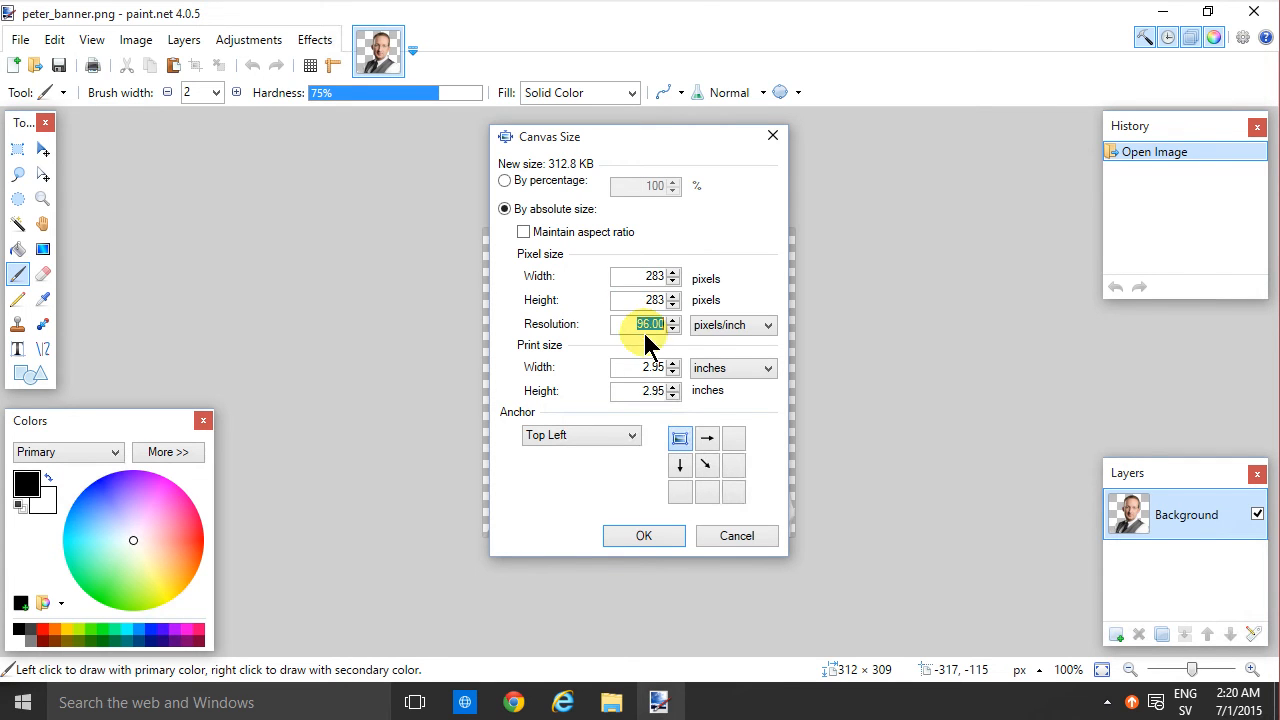
text(240)
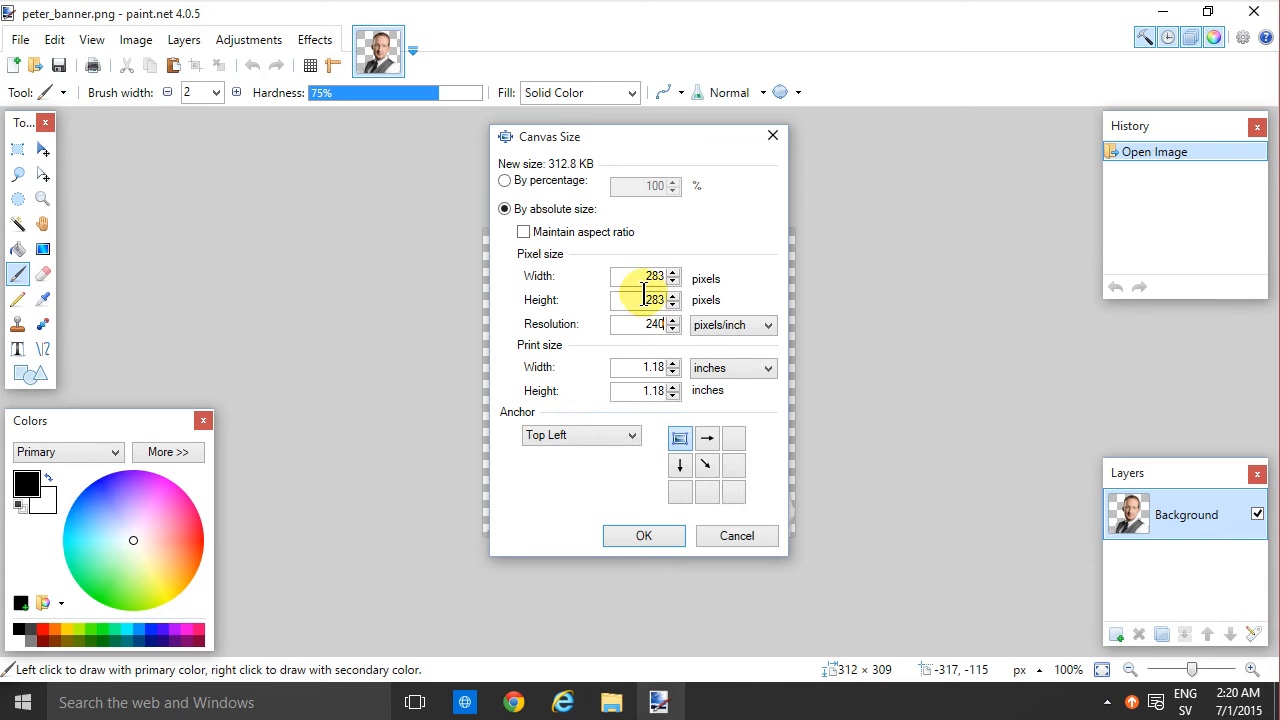
mouse_move(650, 520)
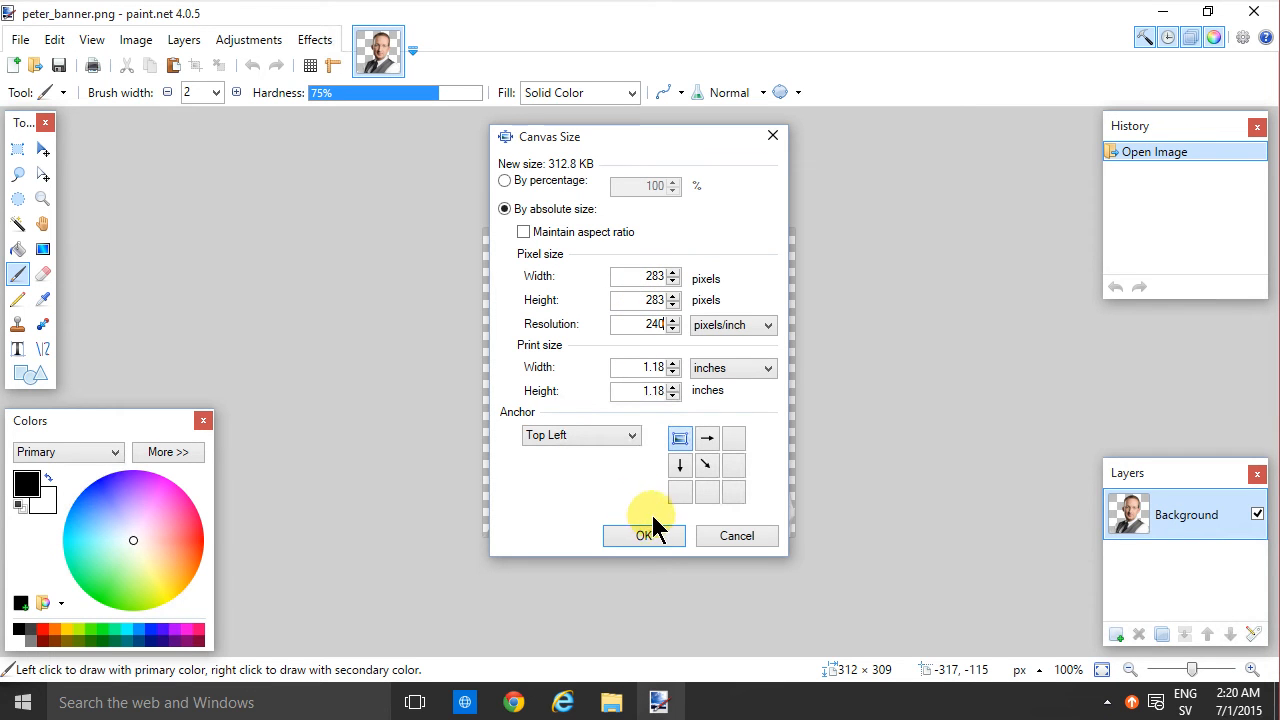
mouse_move(670, 396)
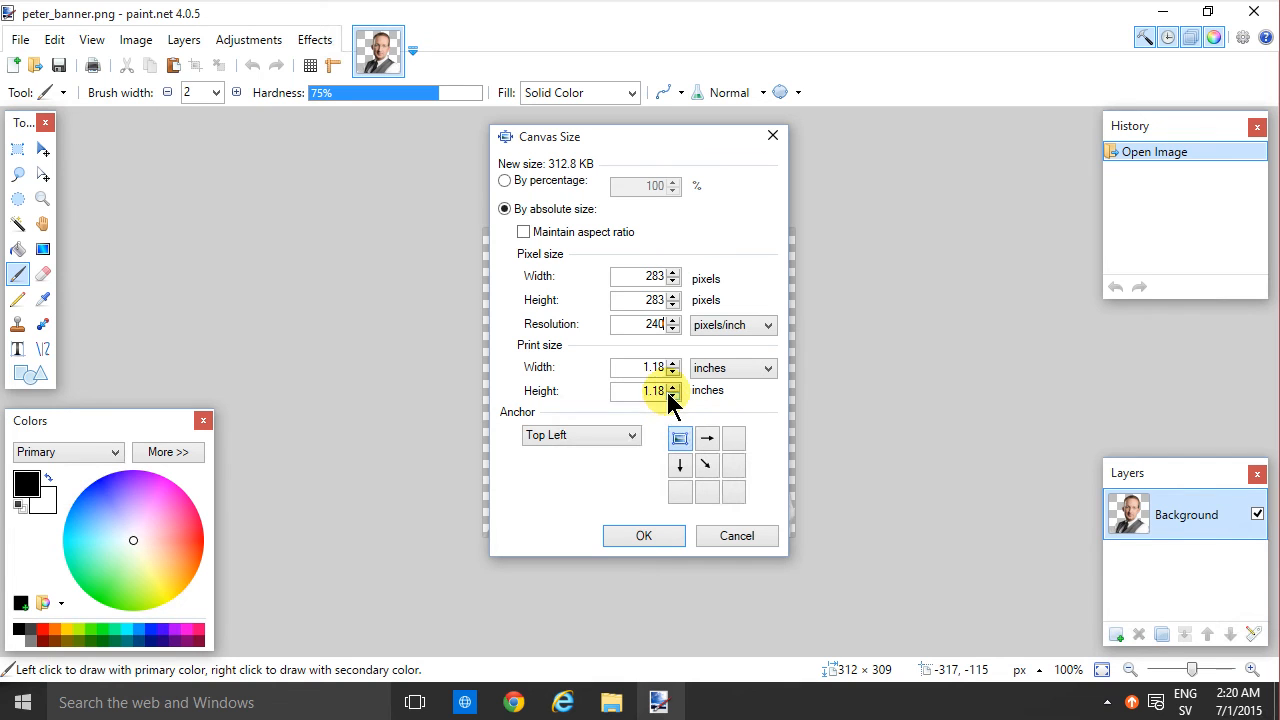
click(636, 324)
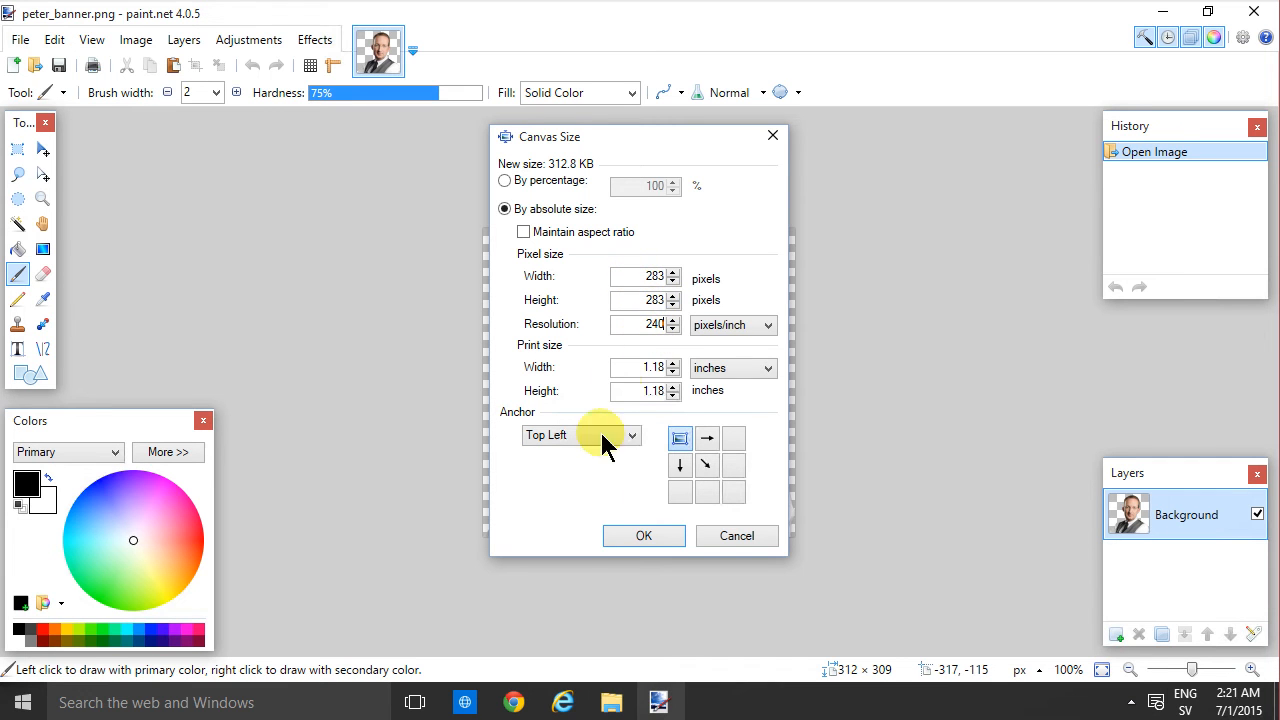
click(644, 536)
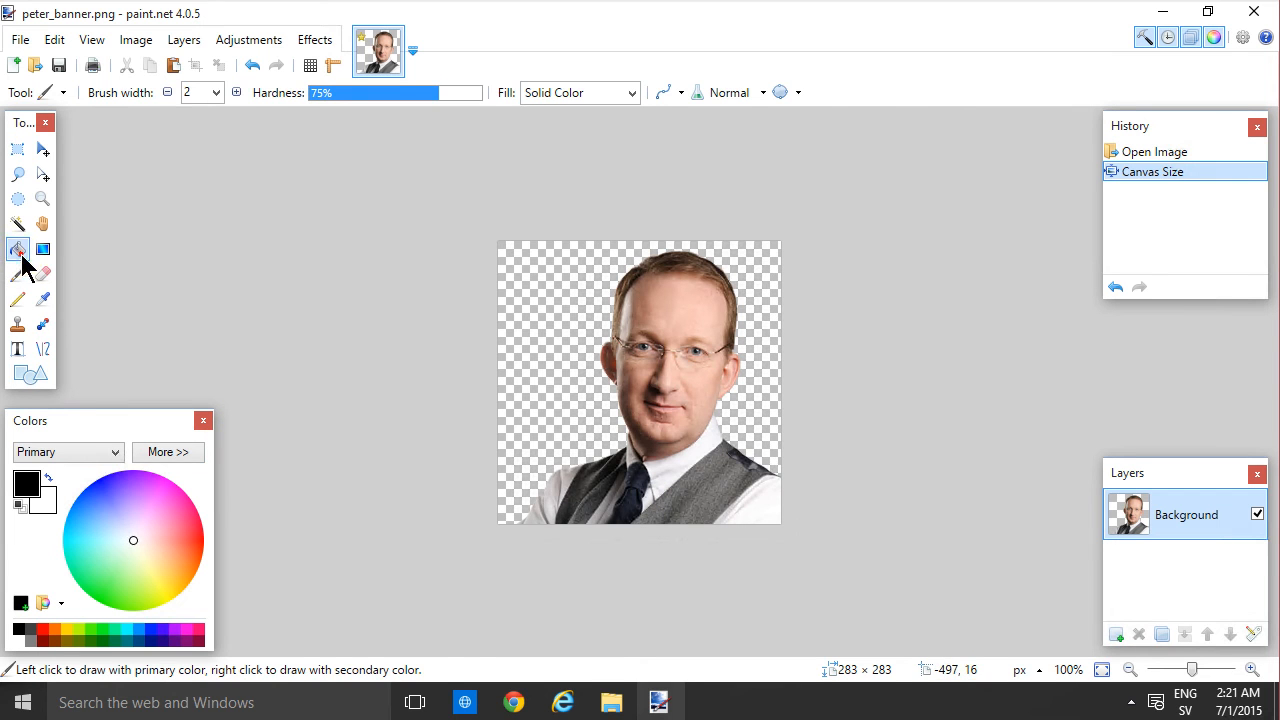
- Paint-bucket the transparent area around the portrait with white as primary color
click(16, 248)
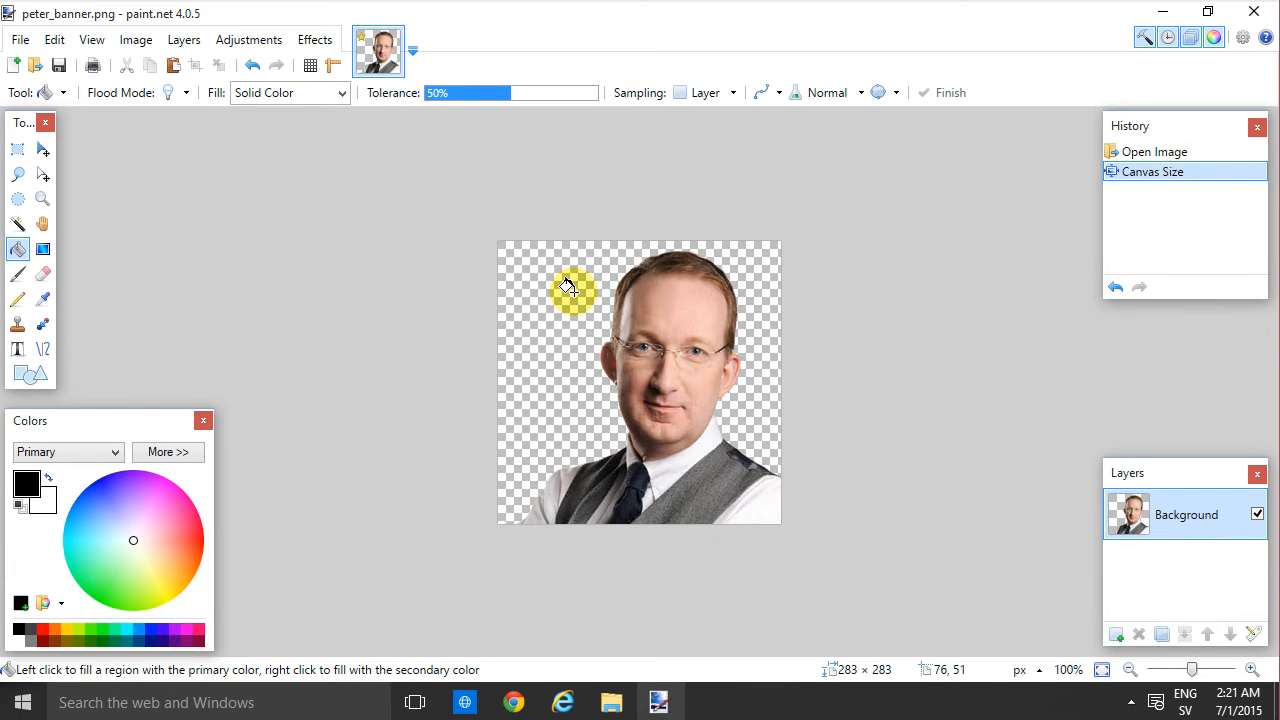
click(568, 288)
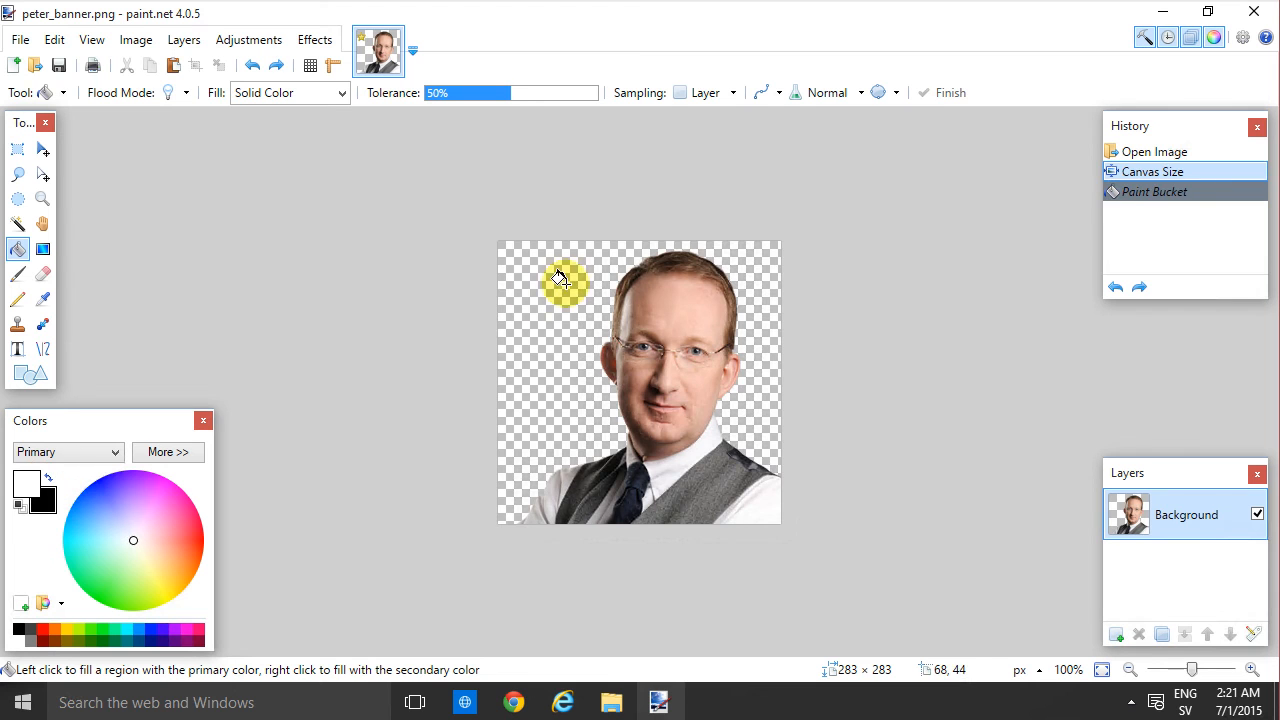
click(20, 40)
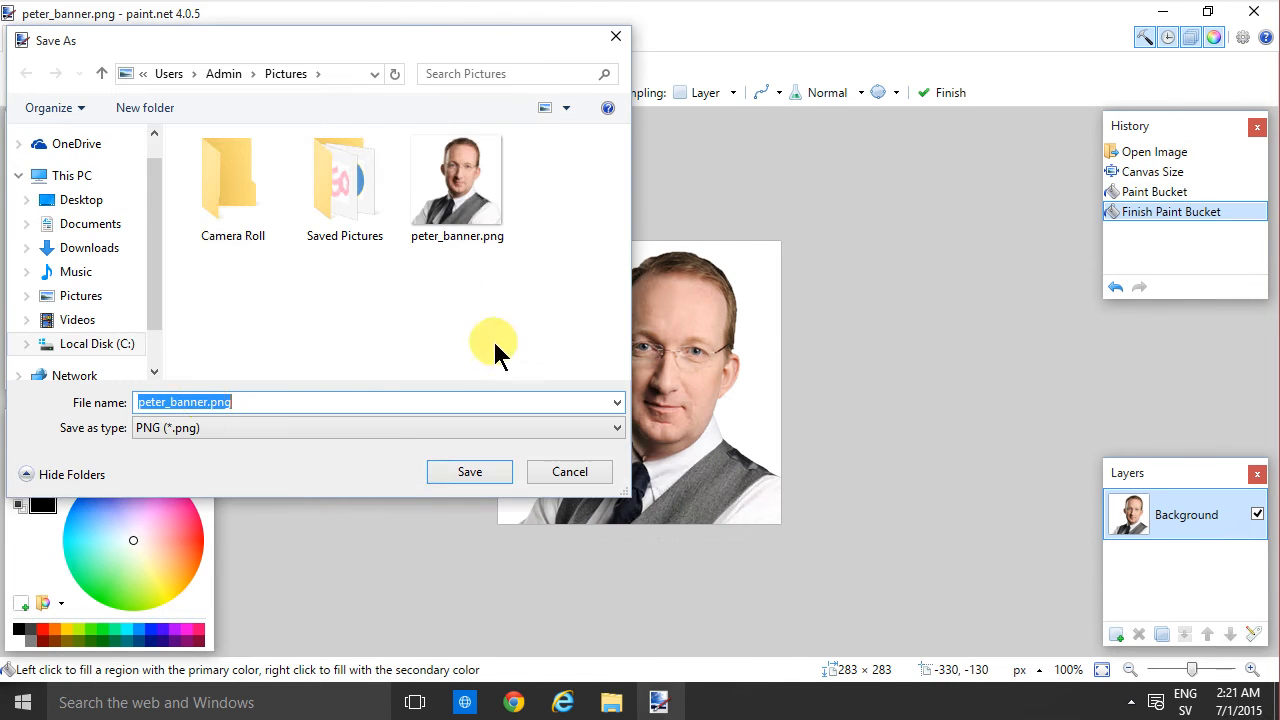
- Save the portrait as a new PNG named peter_banner_365.png with default PNG settings
click(262, 404)
text(_365)
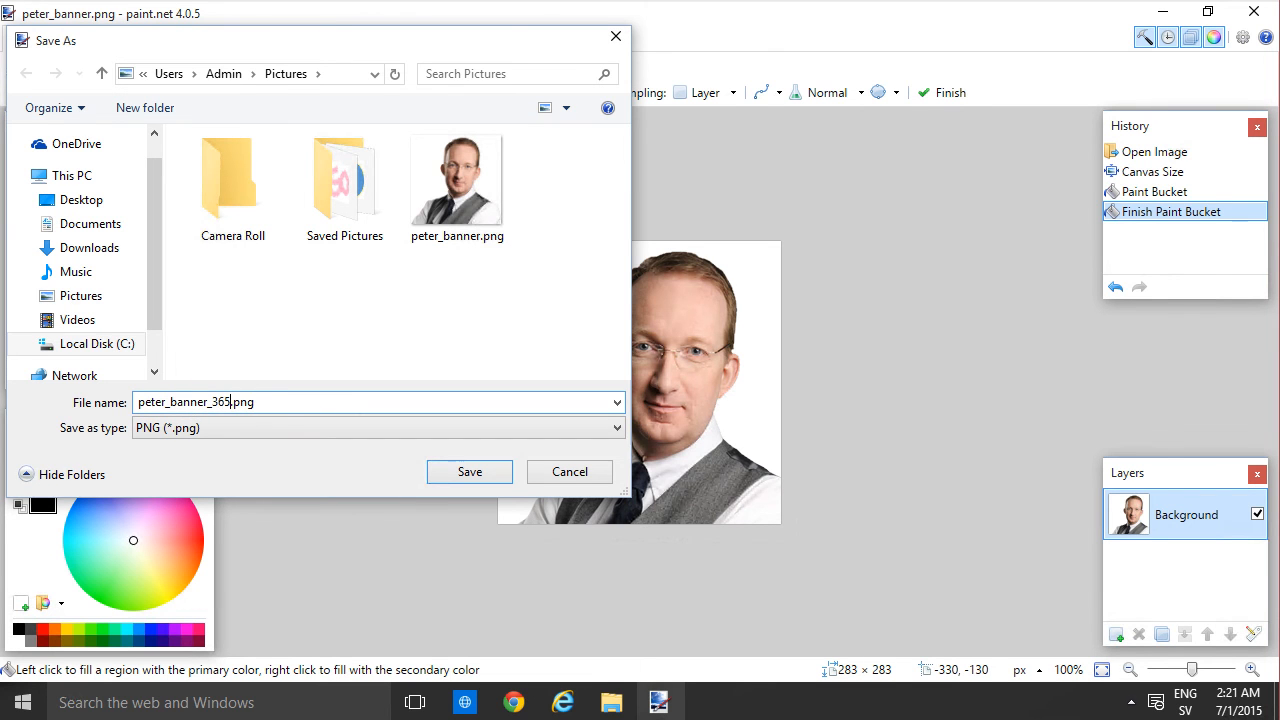
click(468, 472)
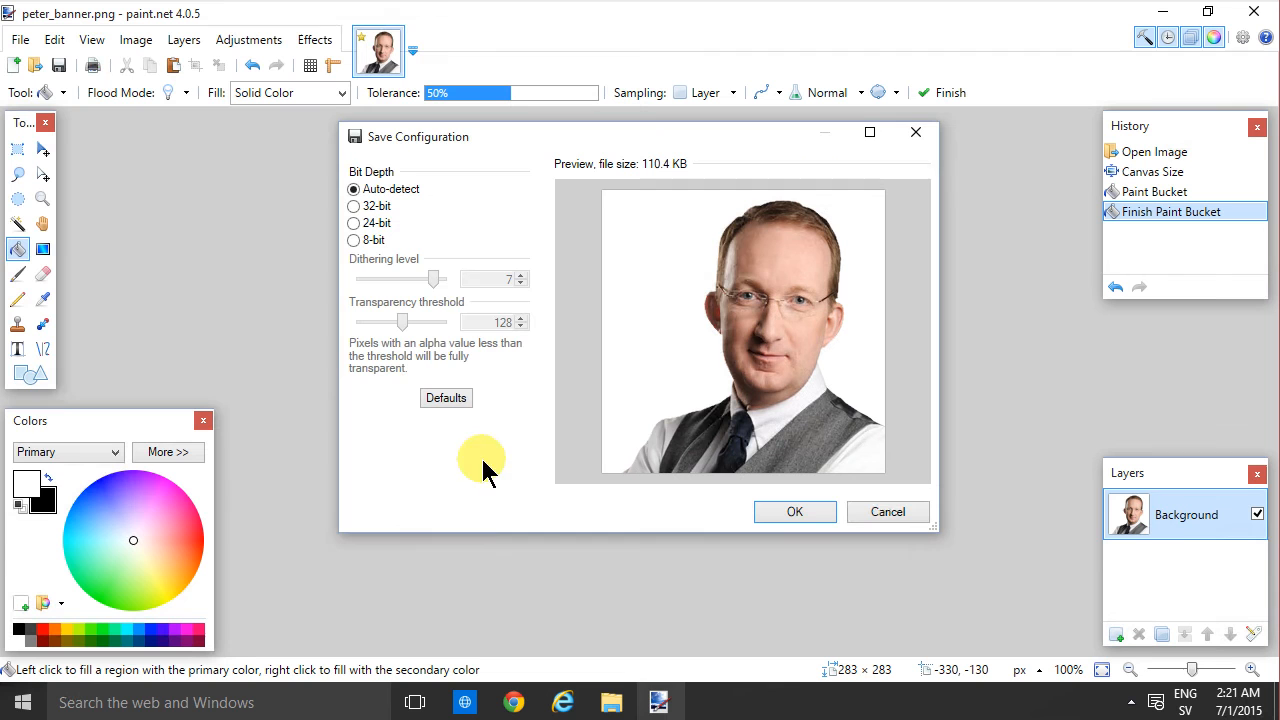
mouse_move(794, 512)
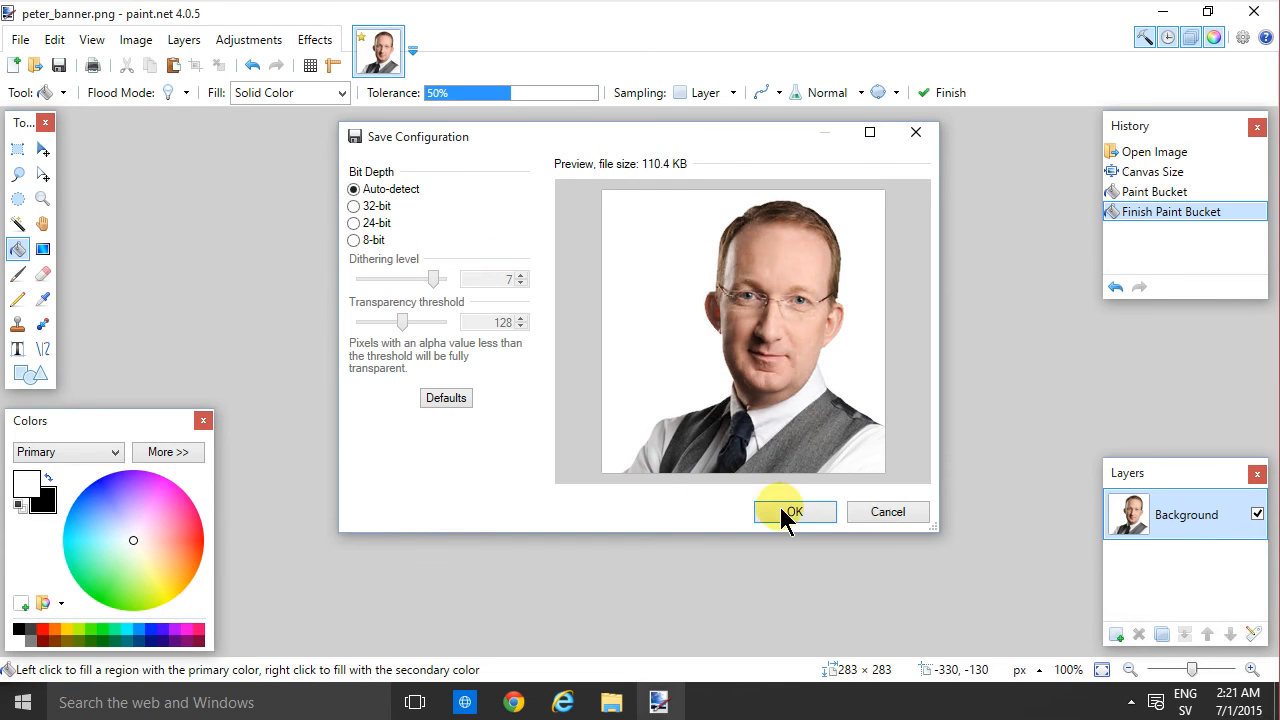
click(800, 512)
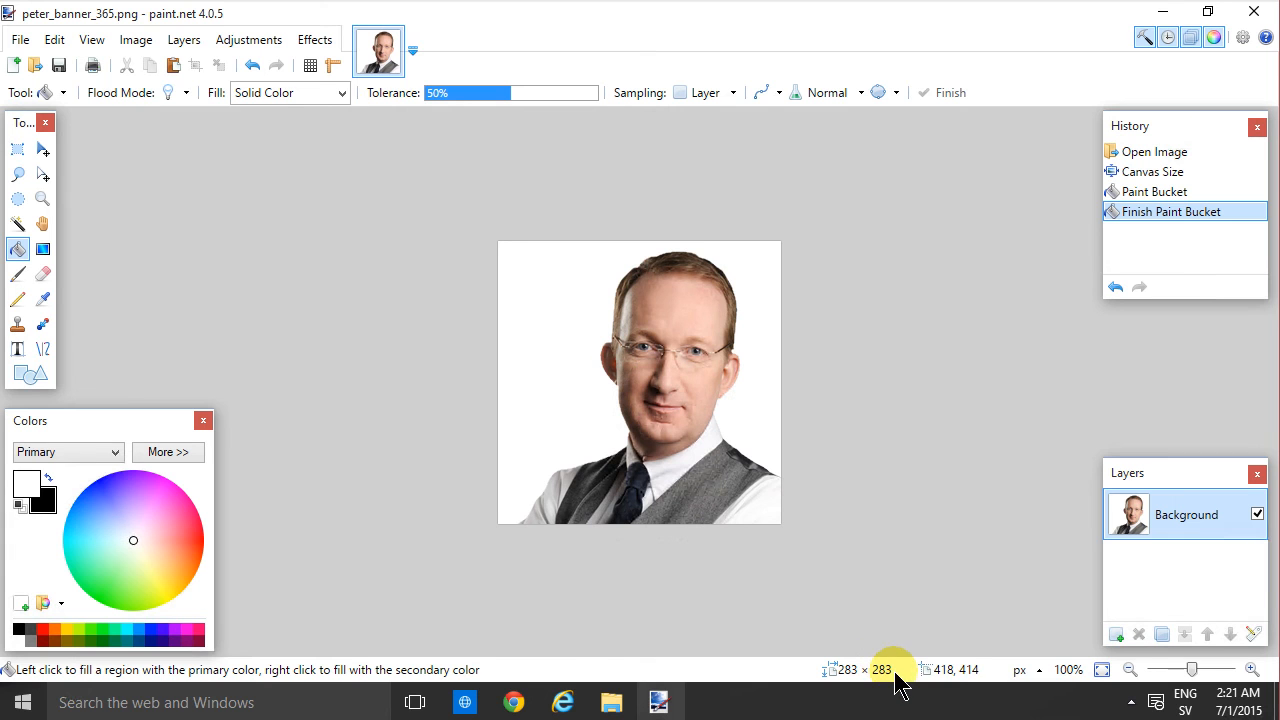
- Check Canvas Size shows 283 × 283 at 240 ppi and close it unchanged
click(136, 40)
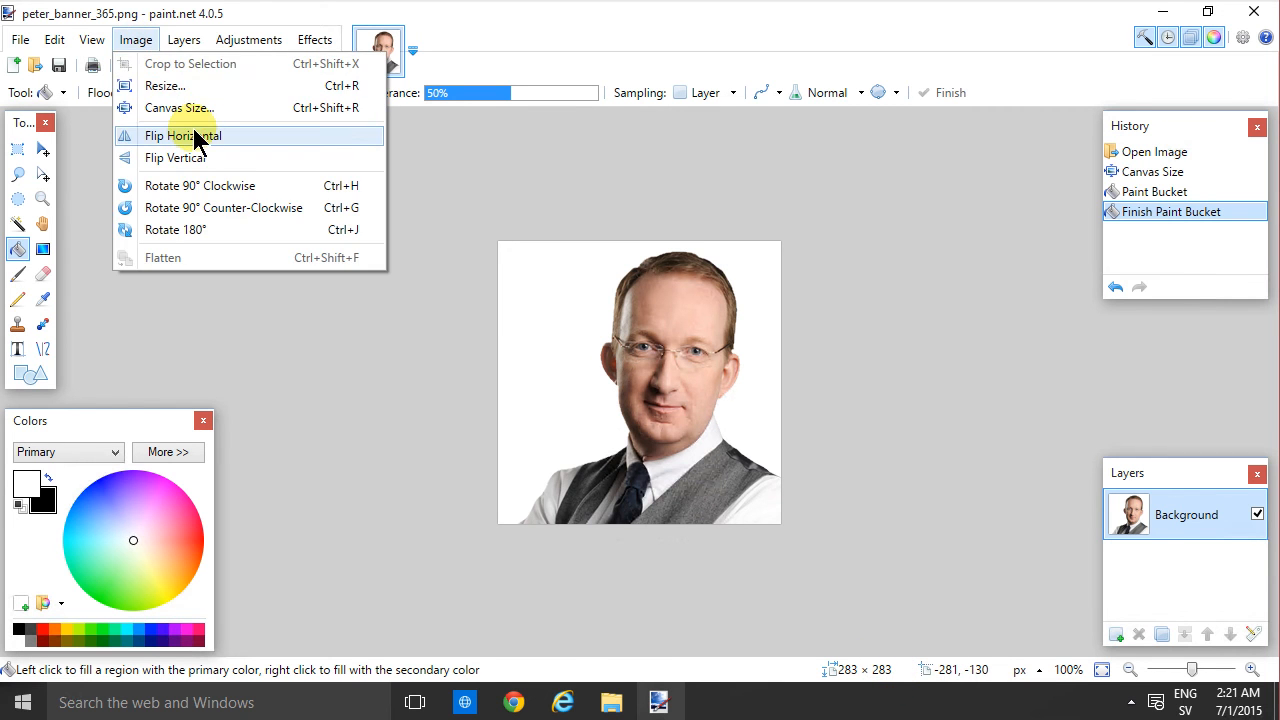
click(190, 108)
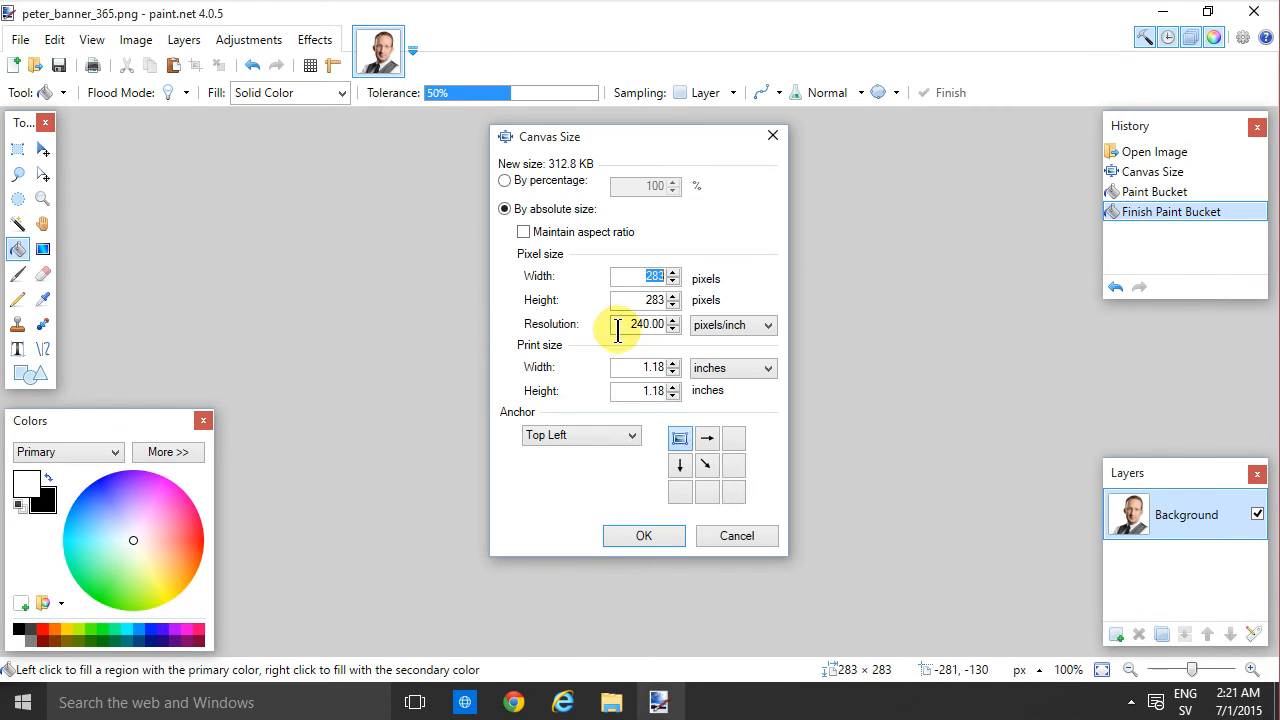
click(644, 536)
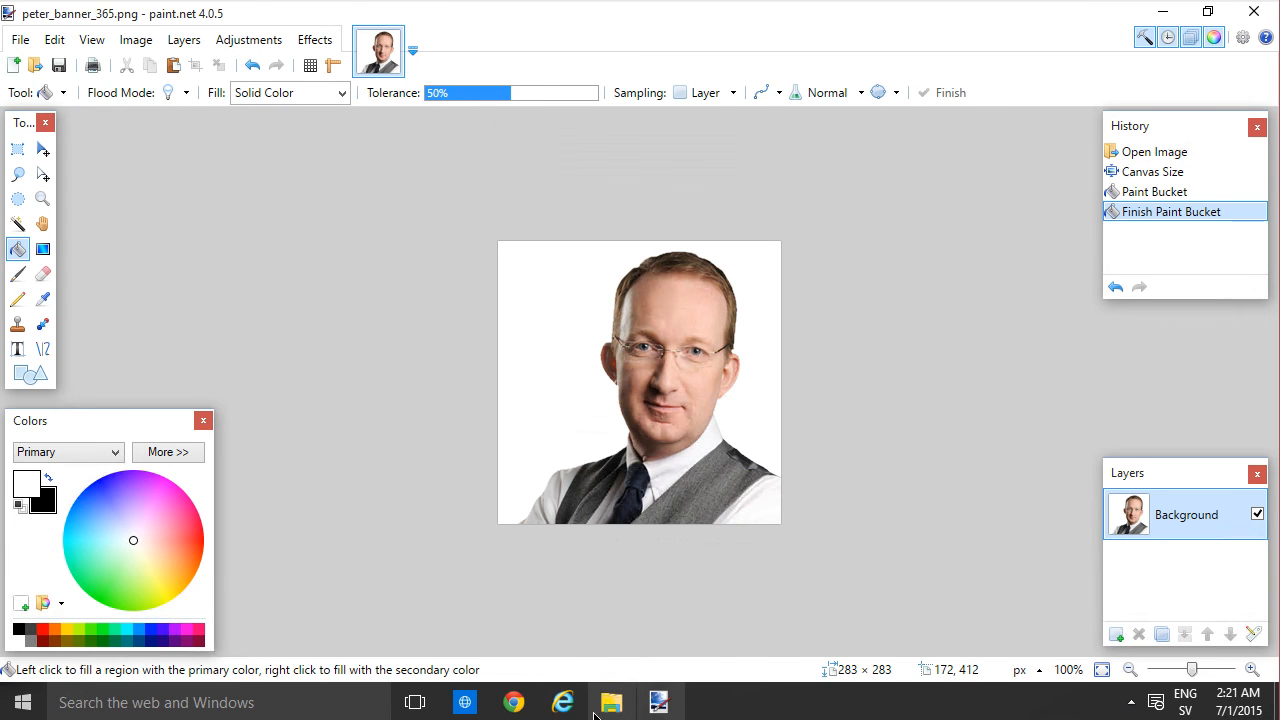
mouse_move(572, 702)
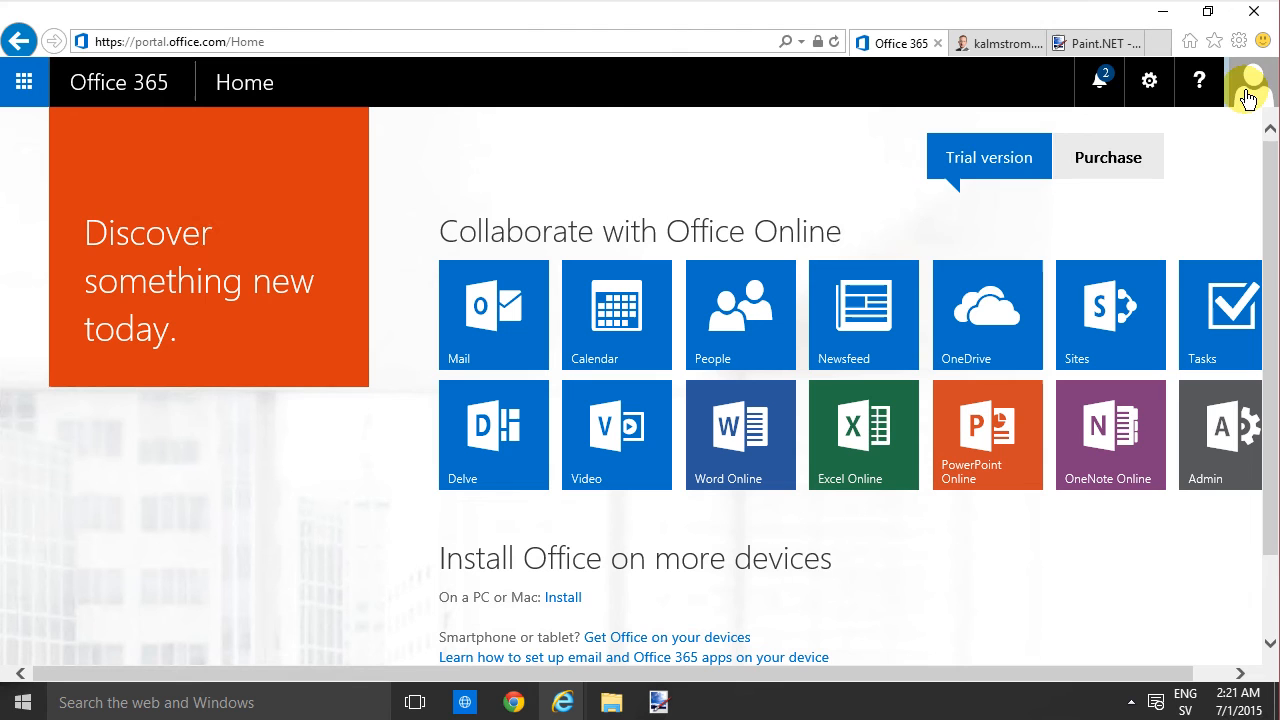
- Upload peter_banner_365.png as Peter Kalmström's Office 365 profile photo and save it
click(1252, 68)
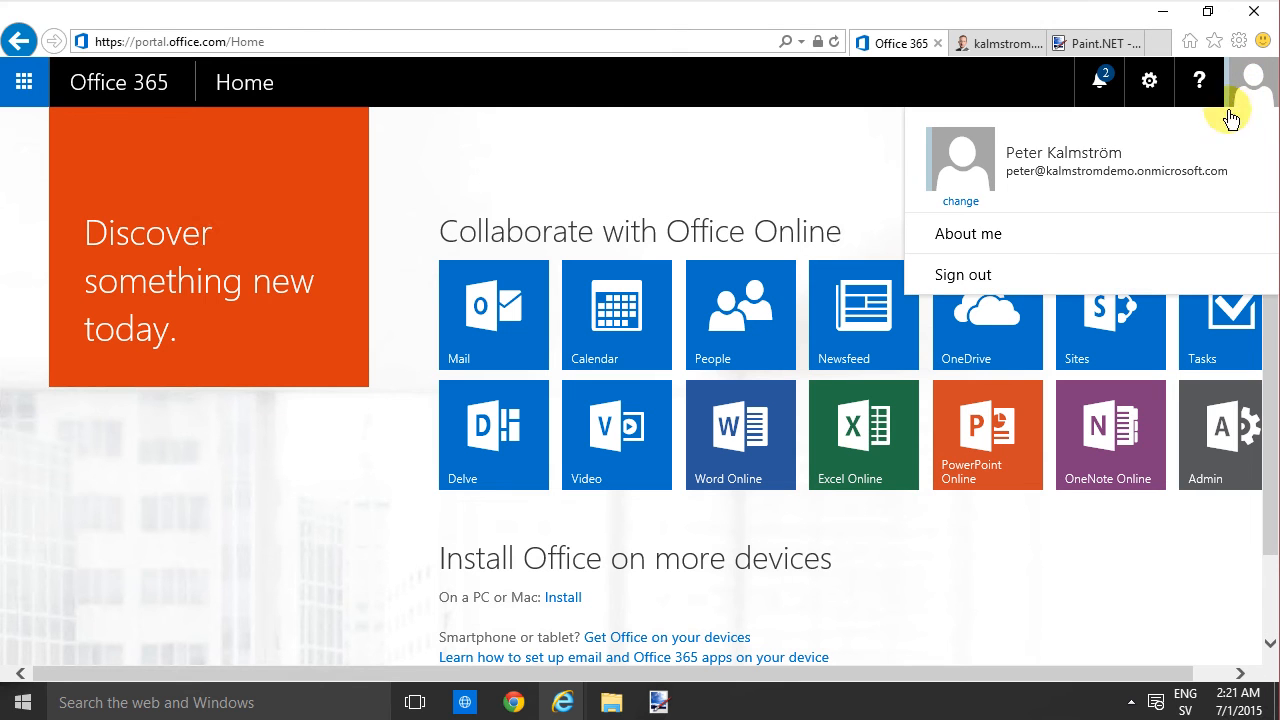
mouse_move(960, 210)
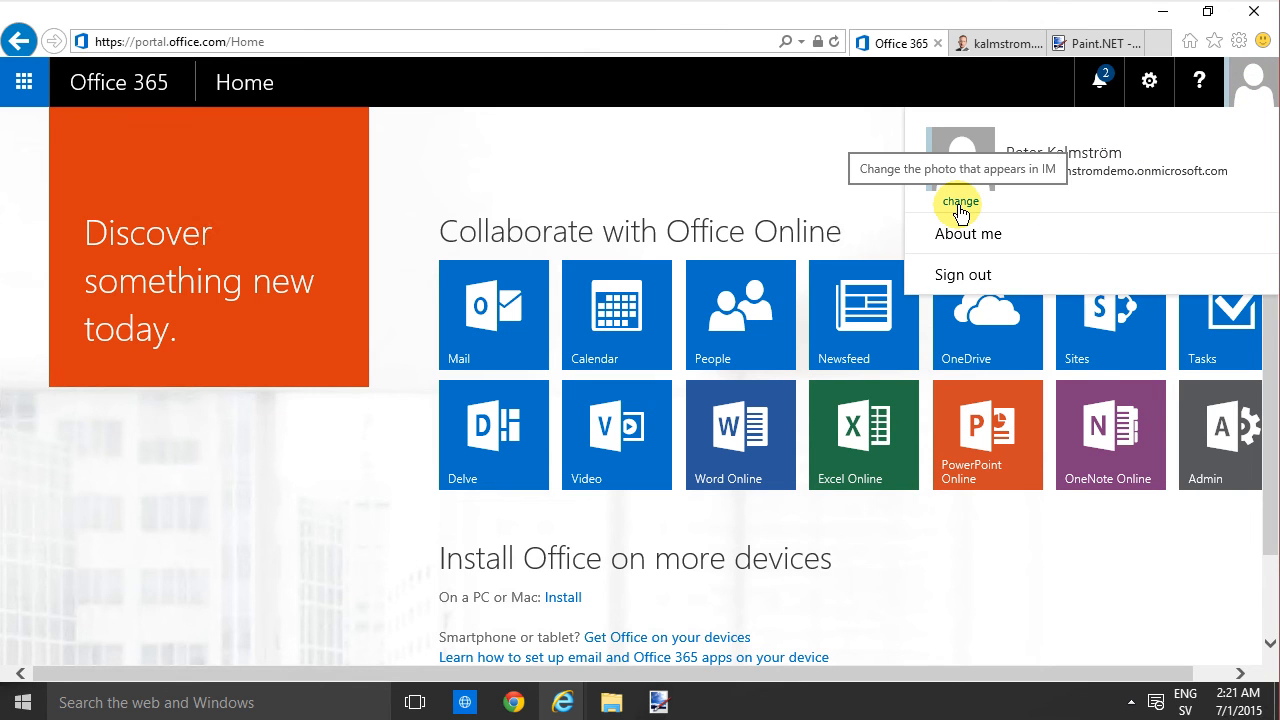
click(960, 204)
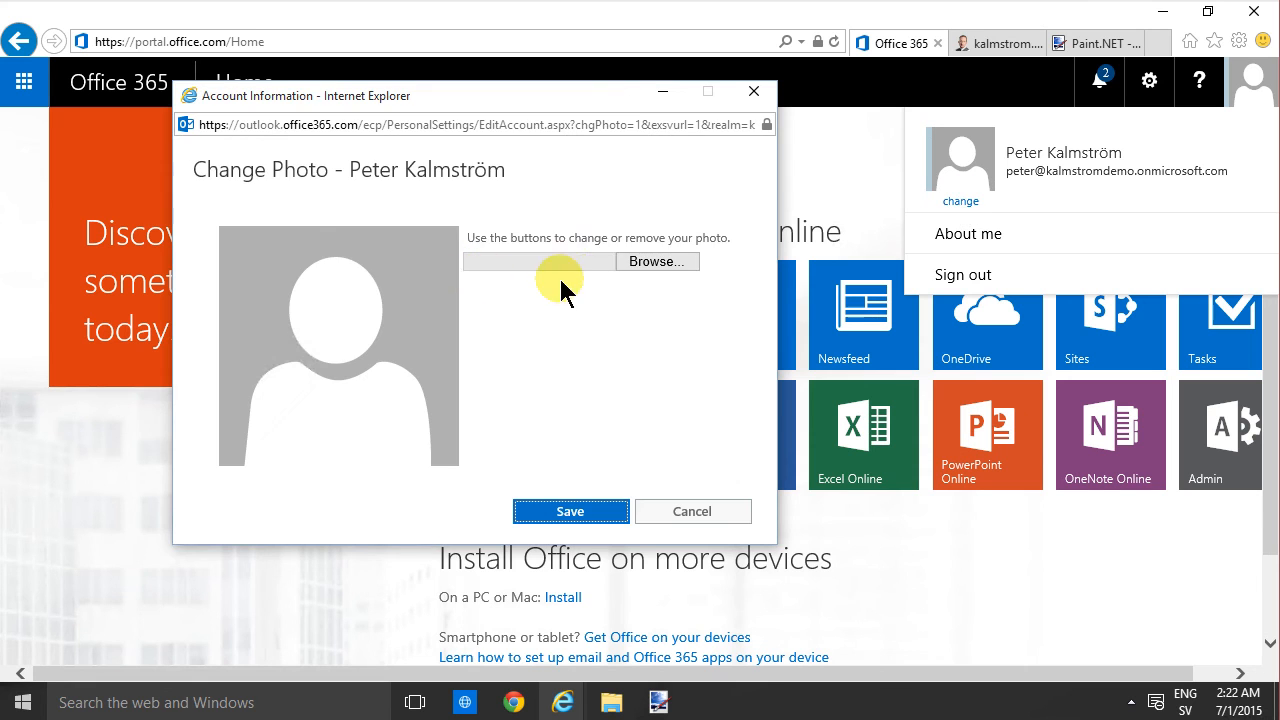
click(656, 260)
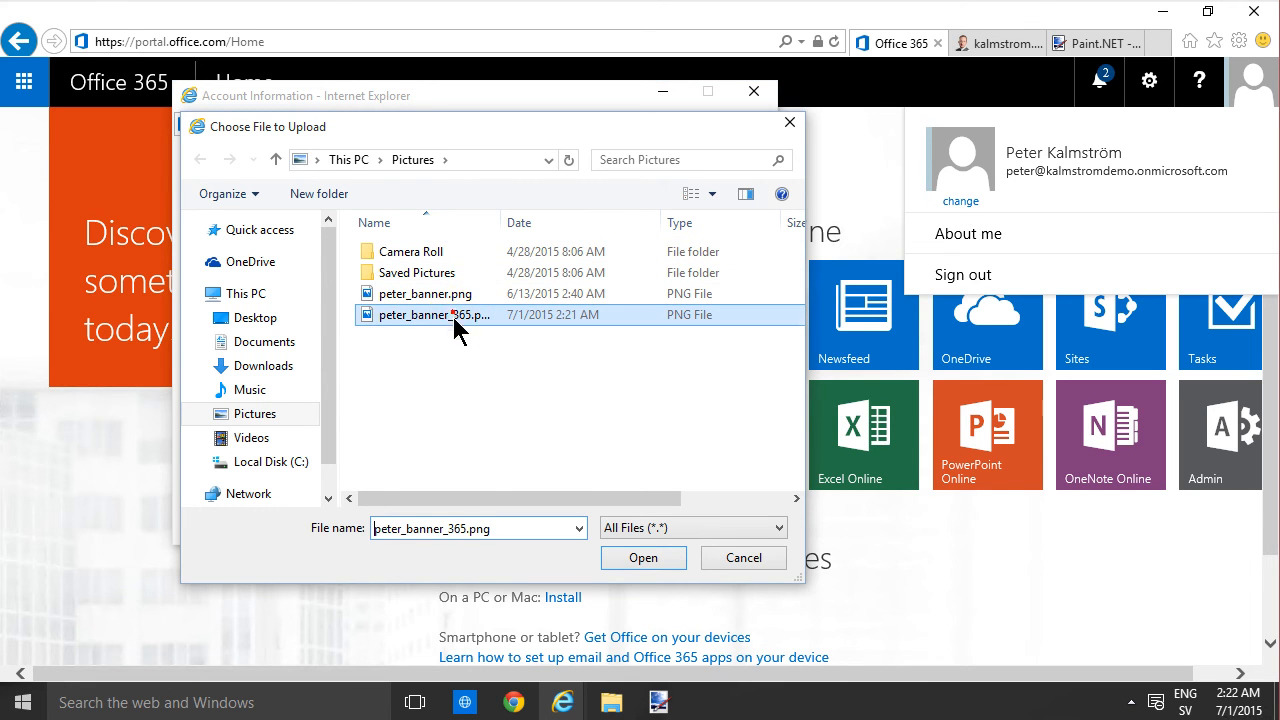
click(644, 556)
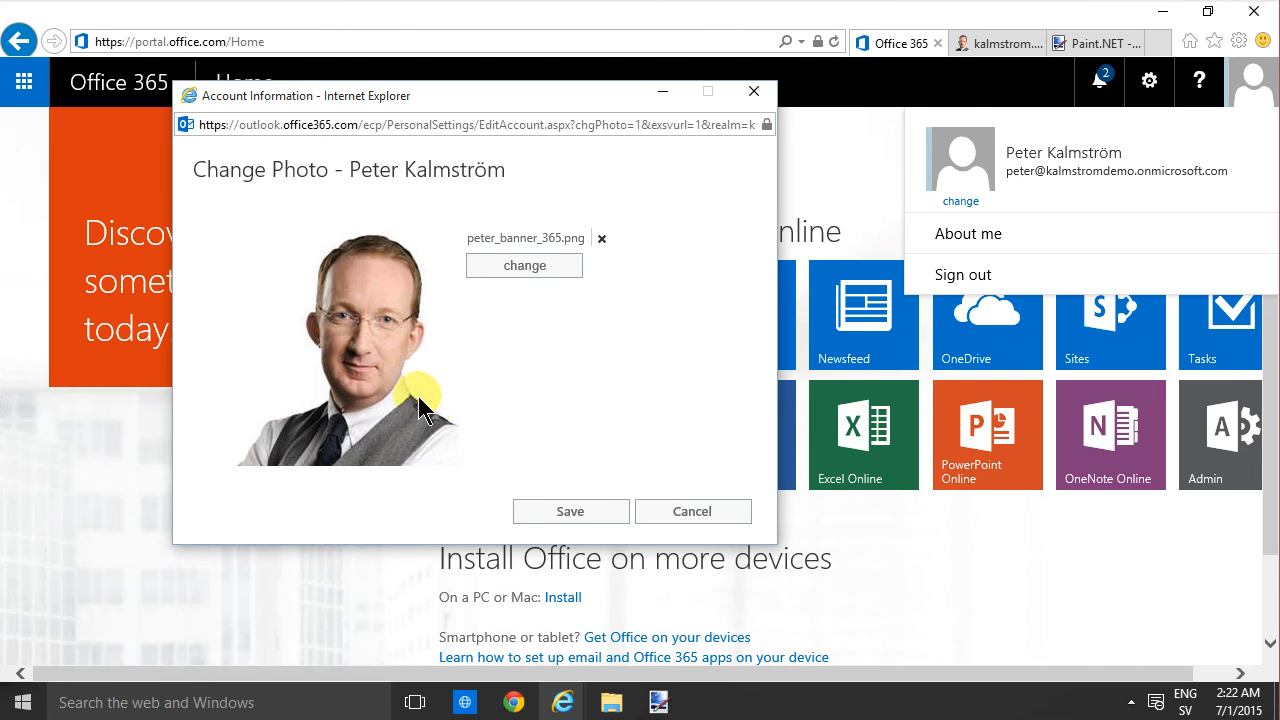
click(570, 512)
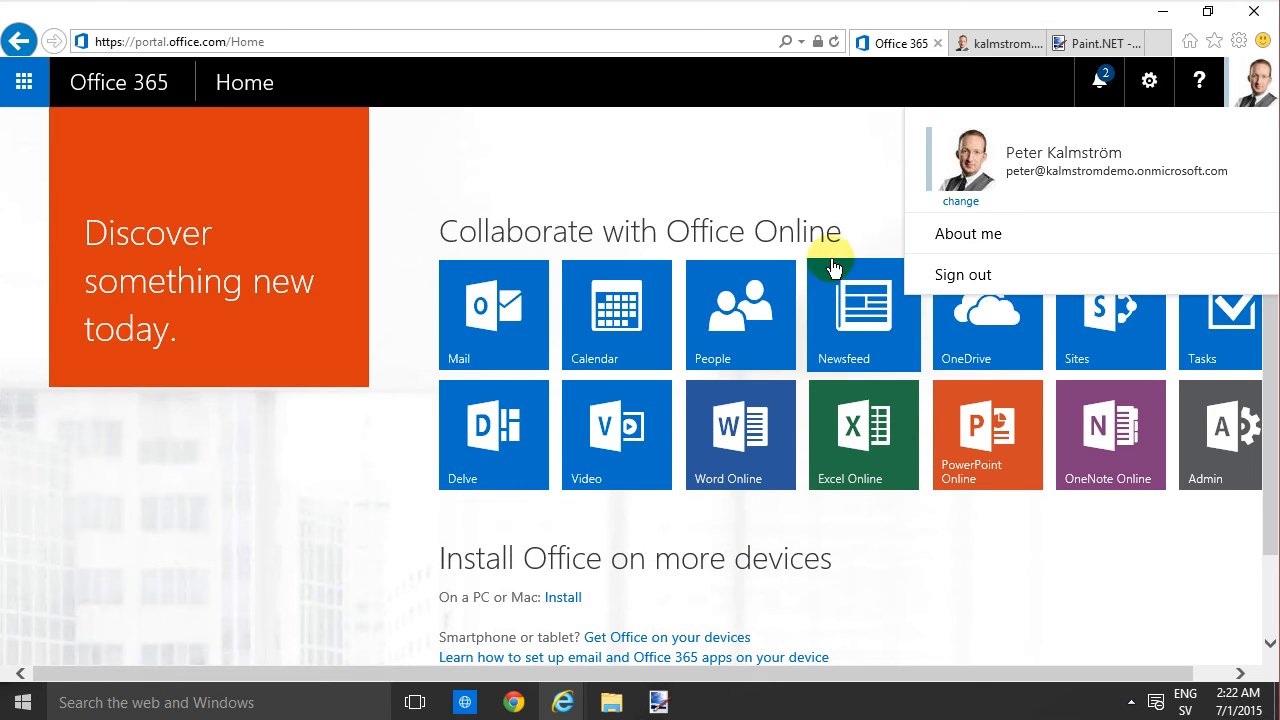
click(1254, 82)
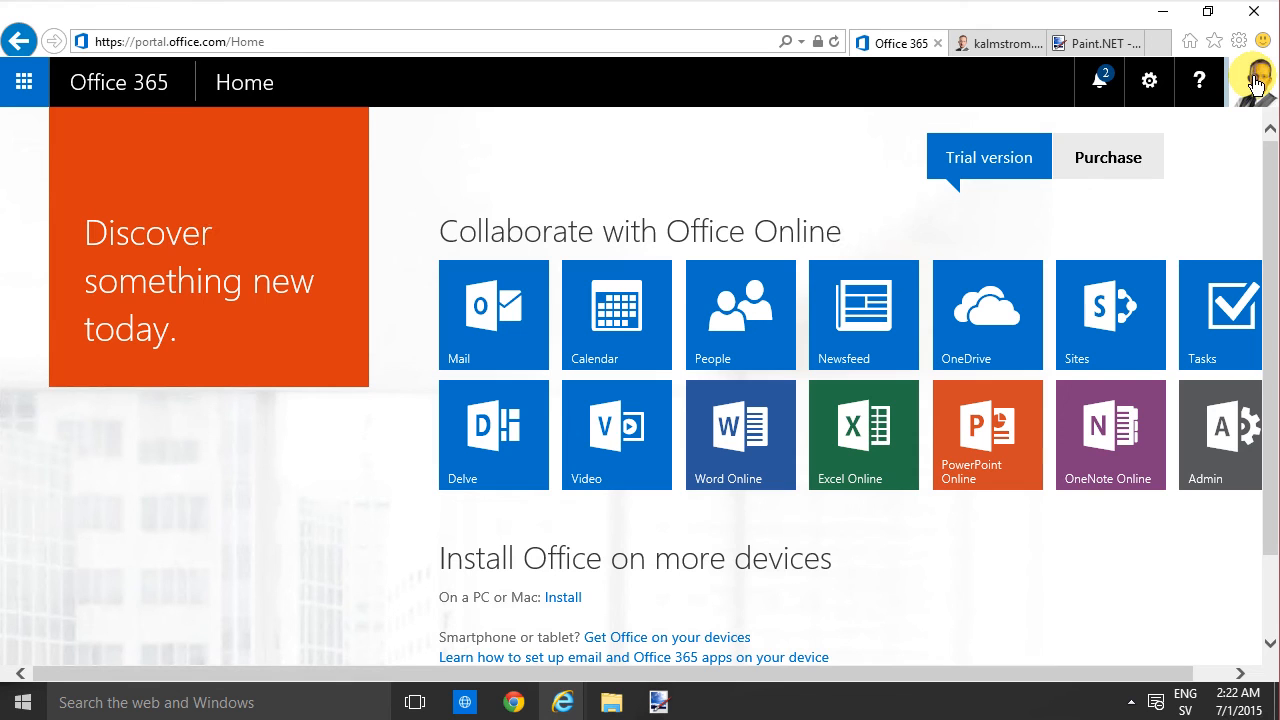